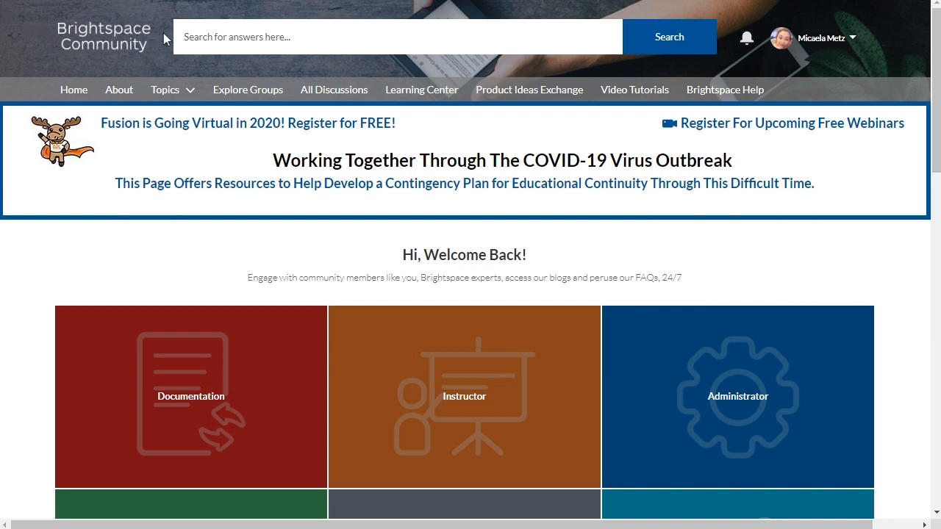
Step: Search Brightspace Community for 'HTML Template 3.0' and open the article's getting-started instructions
type("HTML Template 3.0")
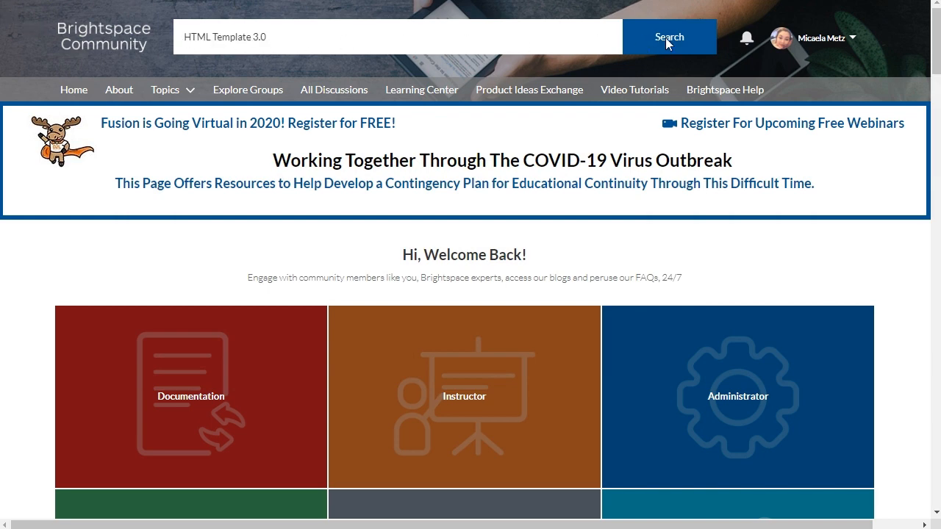
left_click(669, 36)
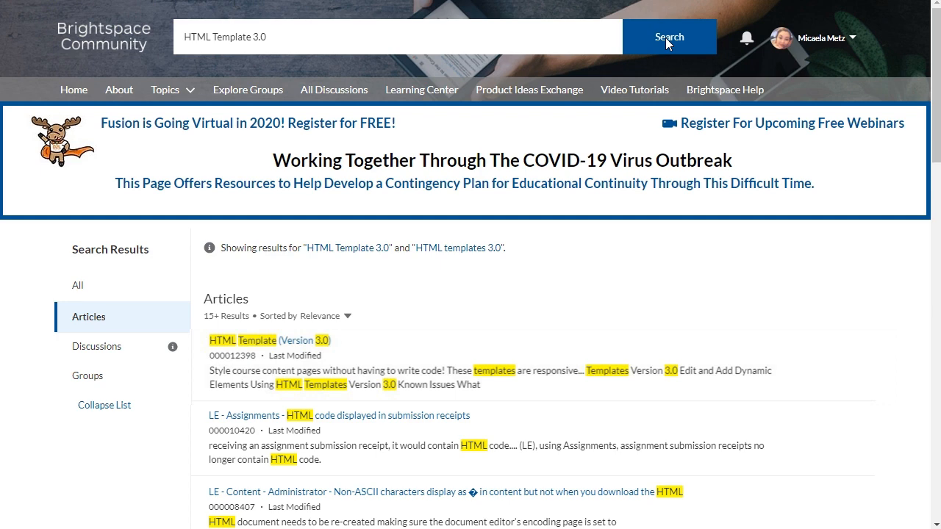
mouse_move(643, 182)
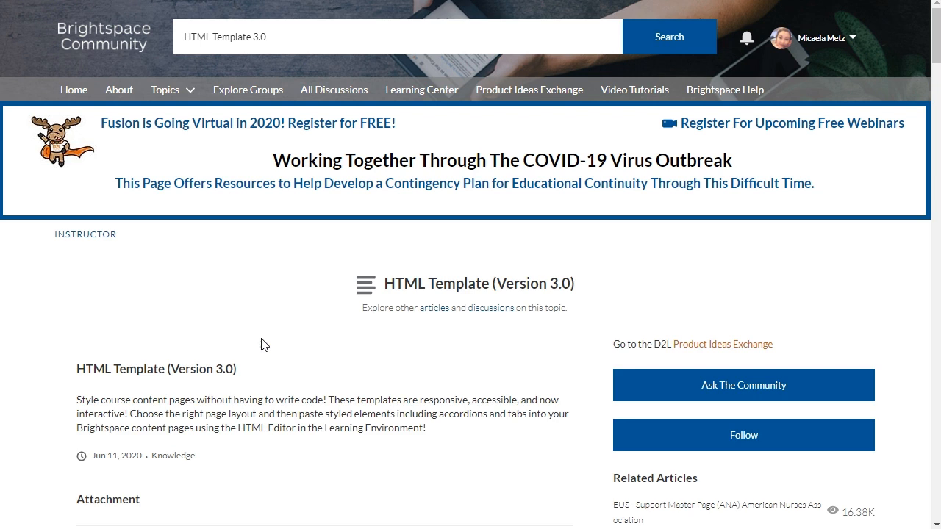
mouse_move(932, 181)
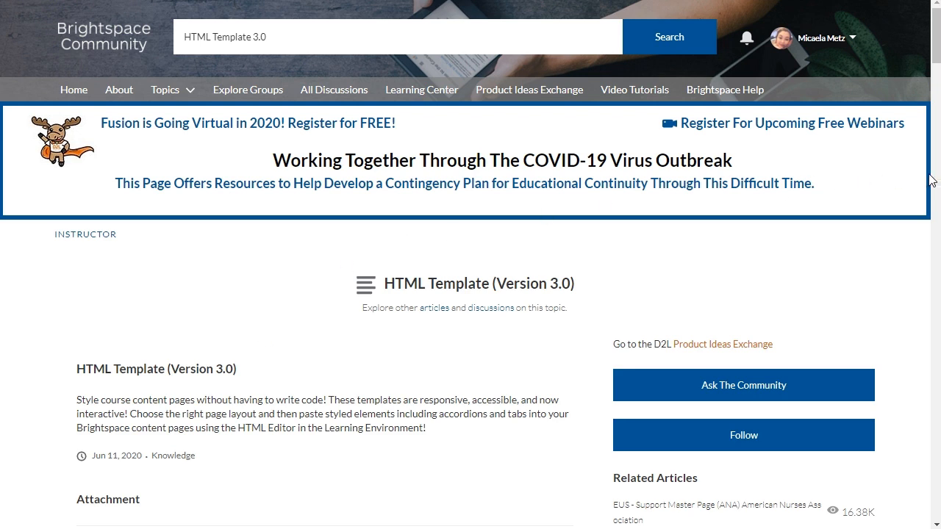
scroll("down", 3)
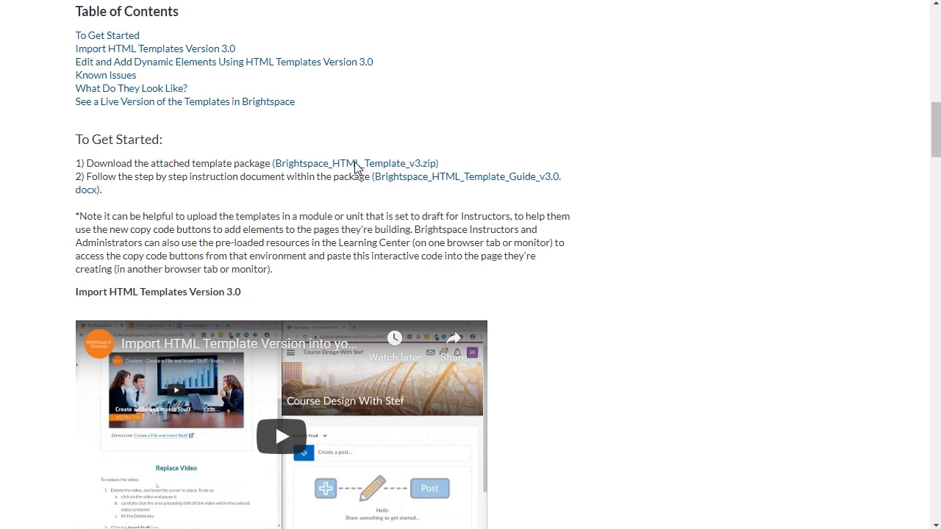
Step: Download Brightspace_HTML_Template_v3.zip from the article and open it from the download bar
left_click(355, 162)
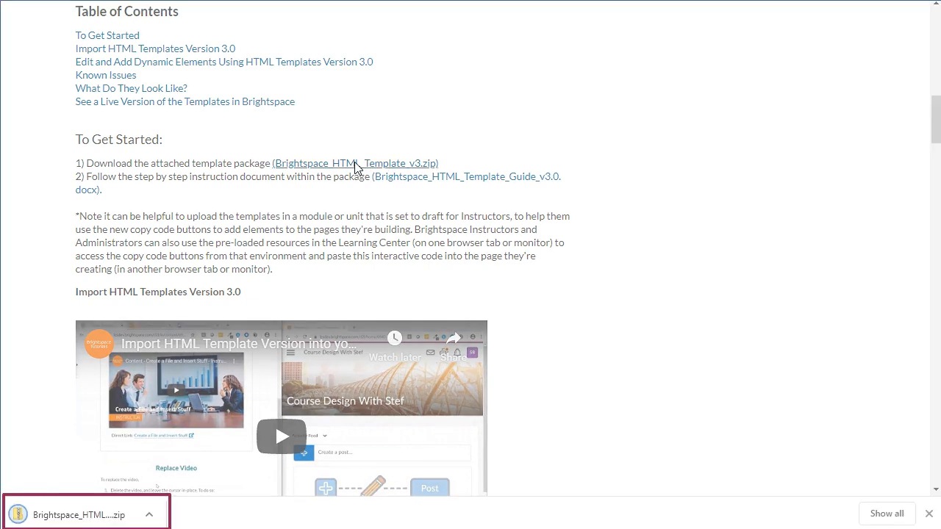
mouse_move(355, 226)
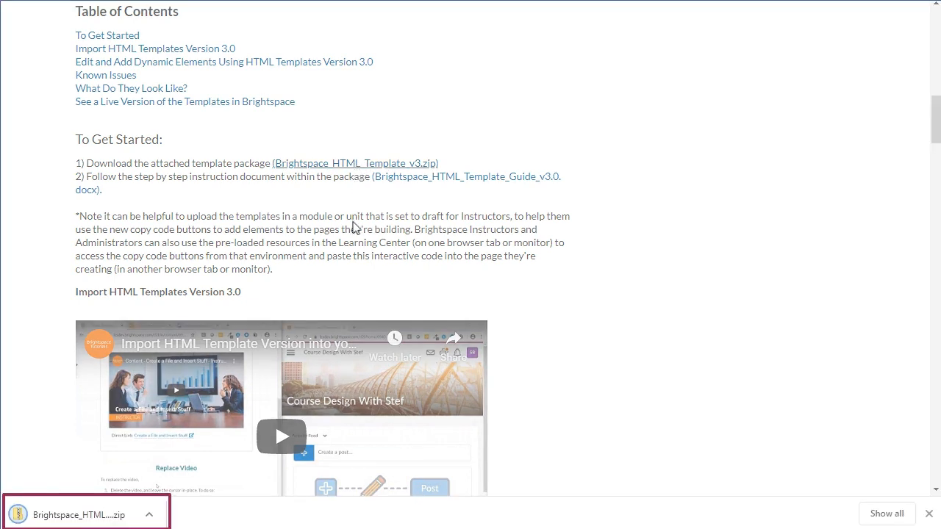
left_click(150, 515)
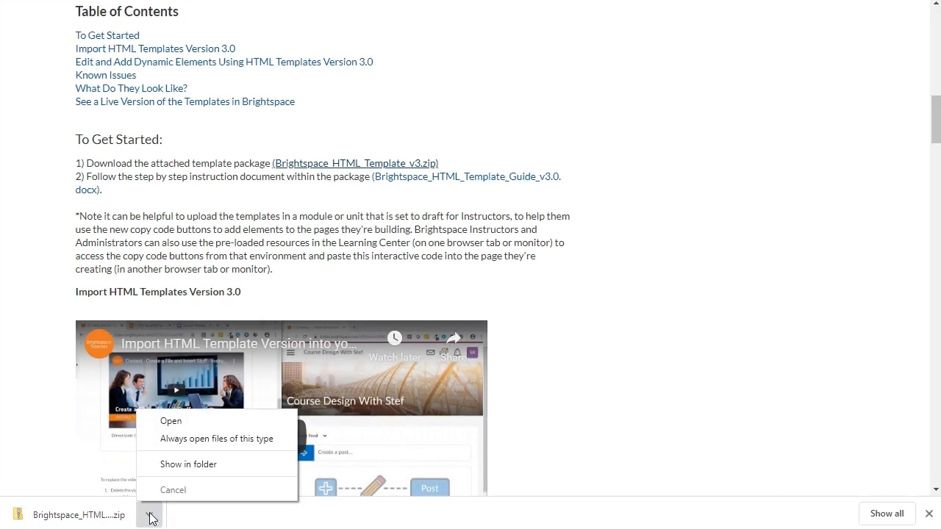
left_click(171, 420)
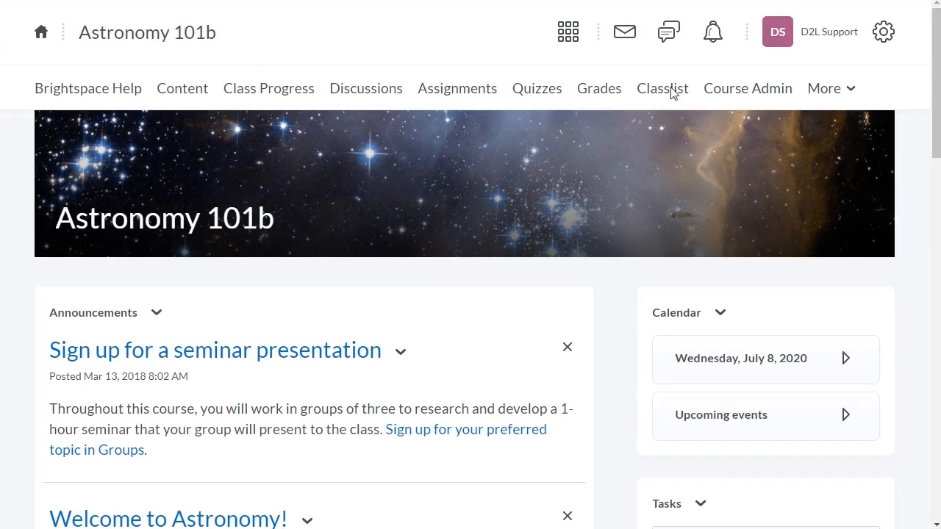
Step: Open Course Admin for the Astronomy 101b course
left_click(747, 89)
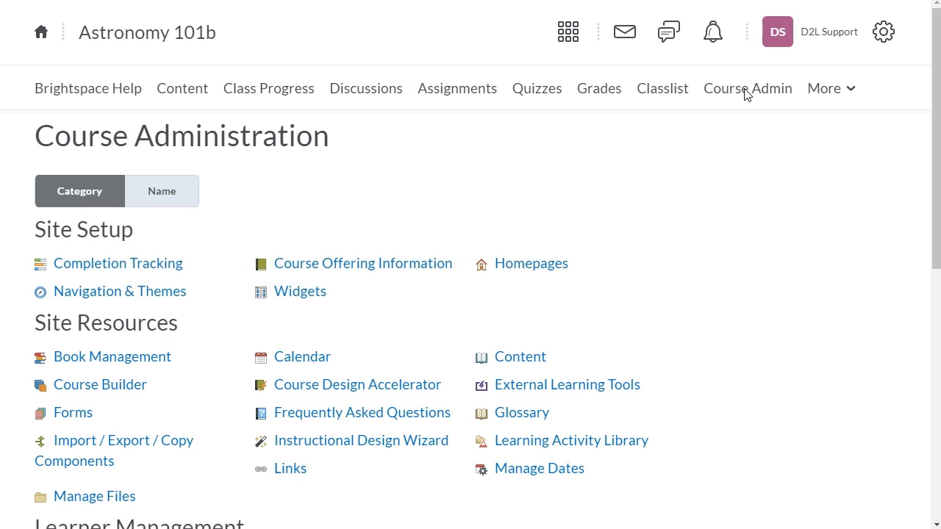
mouse_move(406, 469)
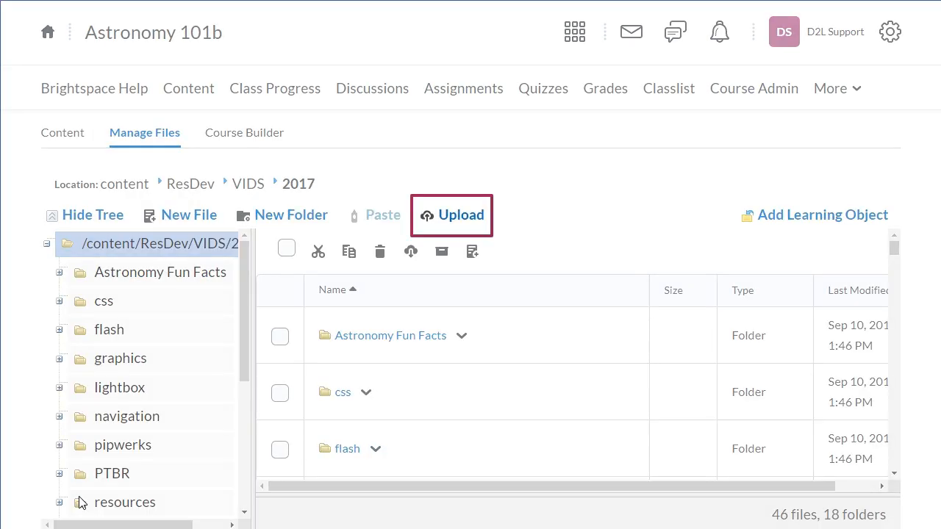
mouse_move(452, 219)
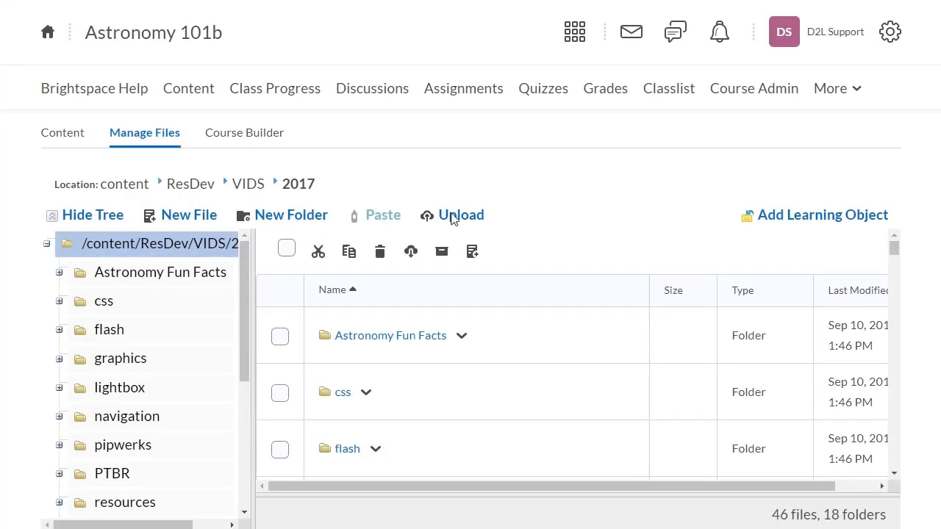
Step: Upload Brightspace_HTML_Template_v3.zip from Downloads into the 2017 folder and save
left_click(460, 215)
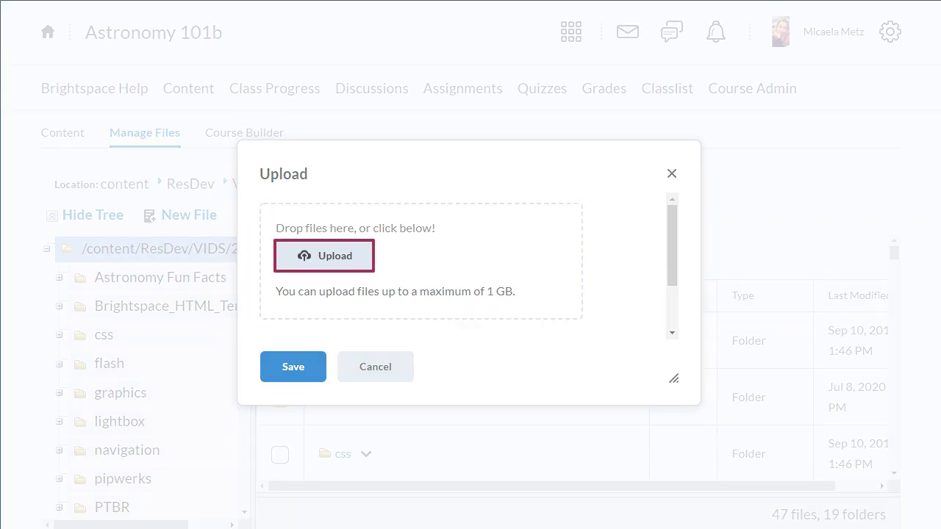
left_click(324, 256)
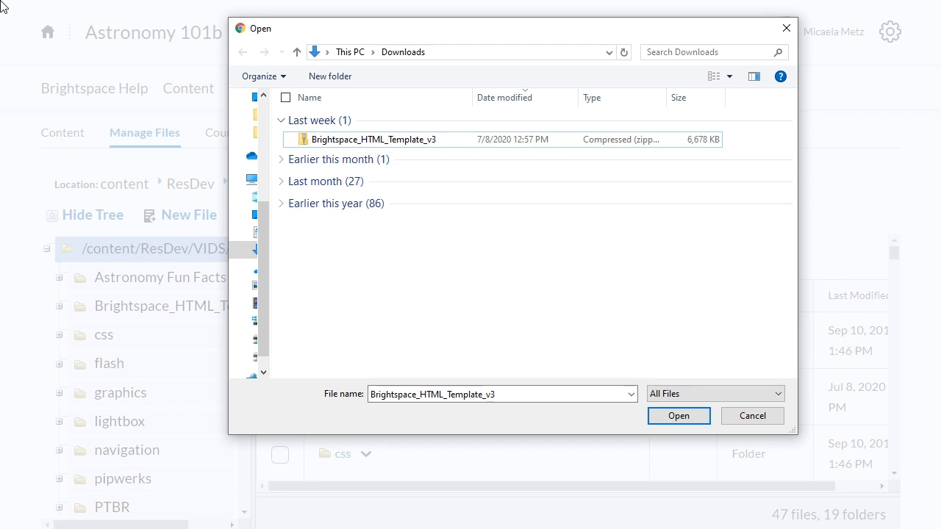
mouse_move(107, 110)
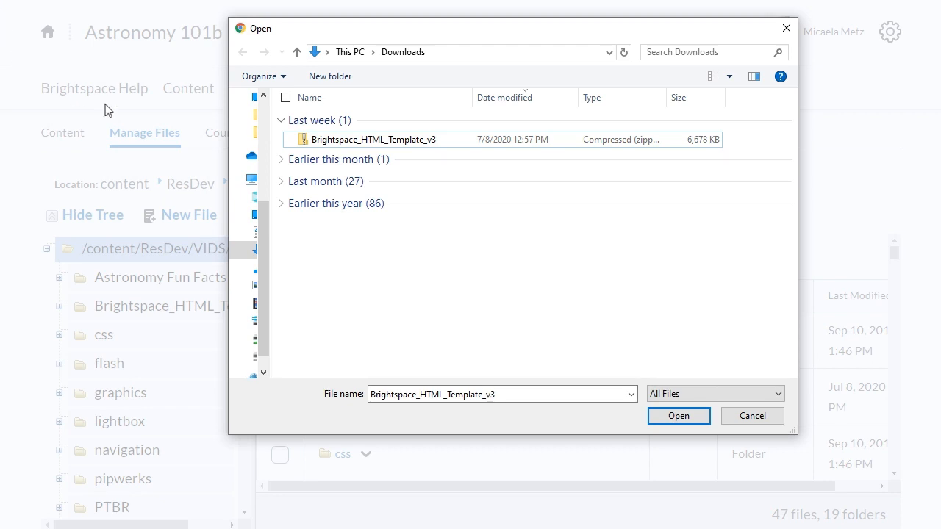
left_click(374, 139)
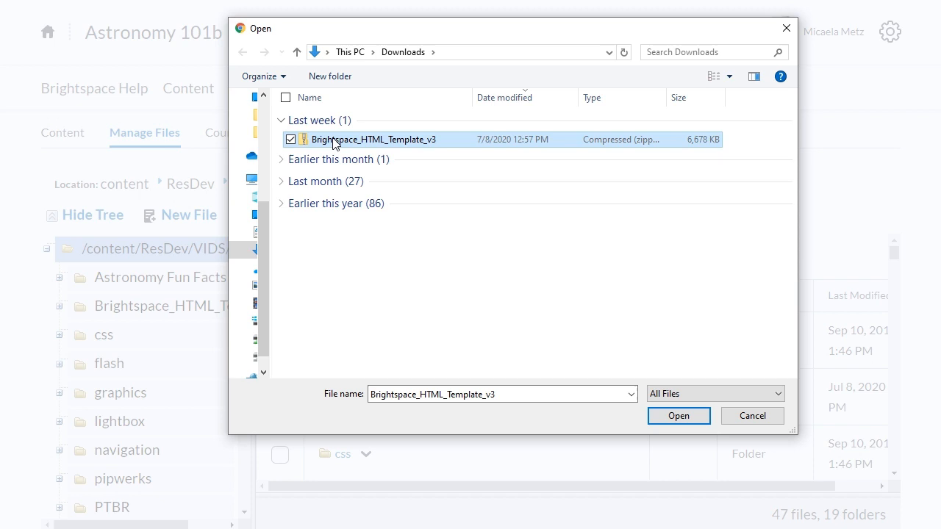
mouse_move(587, 413)
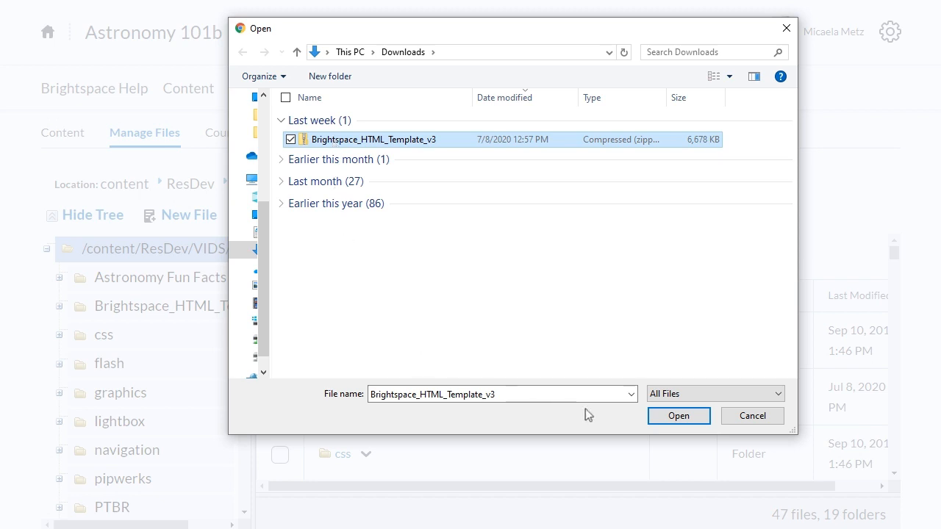
left_click(678, 416)
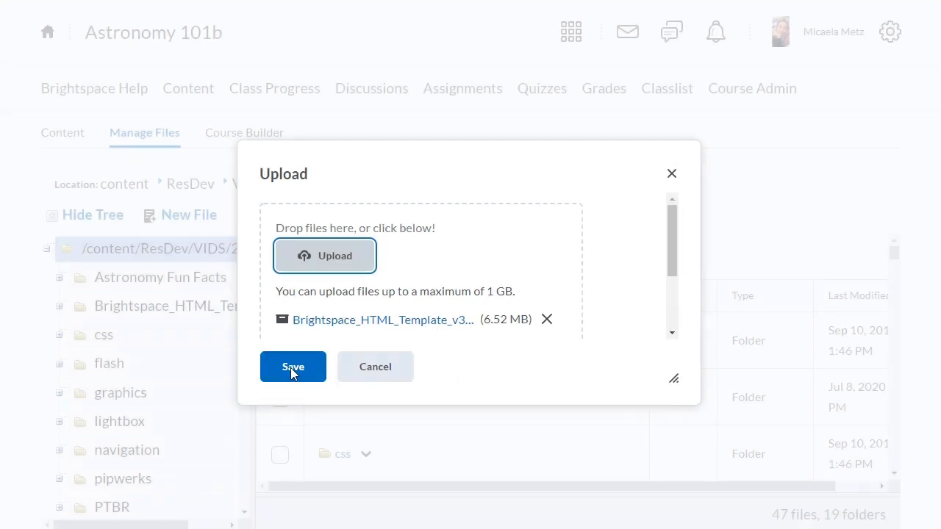
left_click(292, 367)
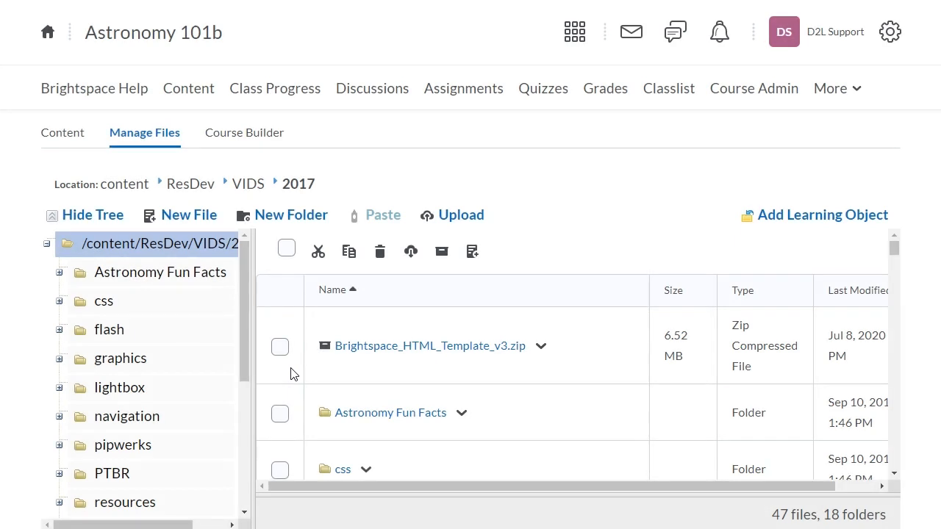
Step: Unzip Brightspace_HTML_Template_v3.zip and acknowledge the background unzipping notice
left_click(541, 346)
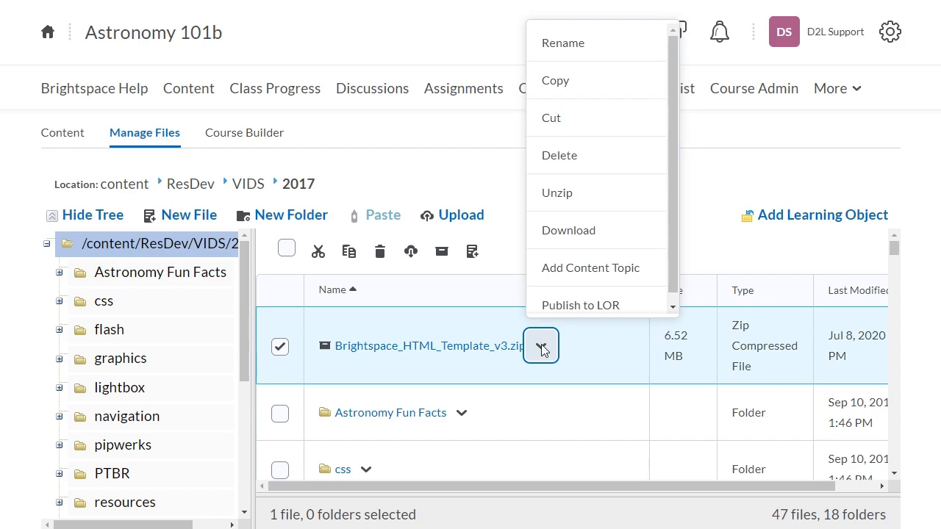
left_click(557, 193)
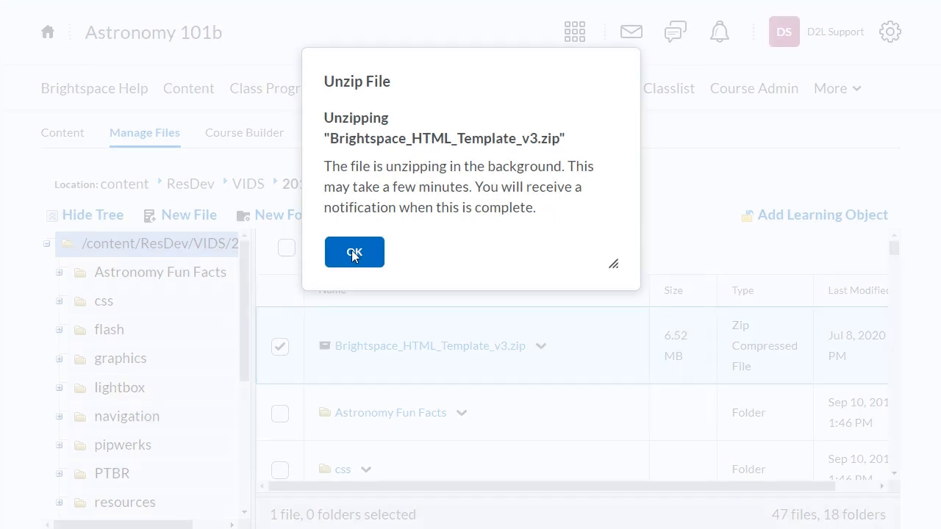
left_click(355, 252)
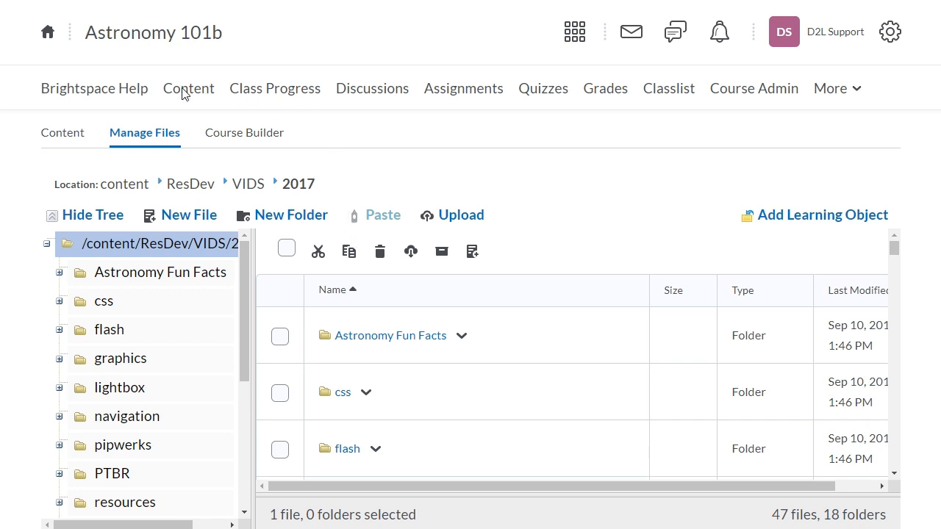
Step: Check Enable HTML Templates in Content Settings and scroll to the template path
left_click(182, 88)
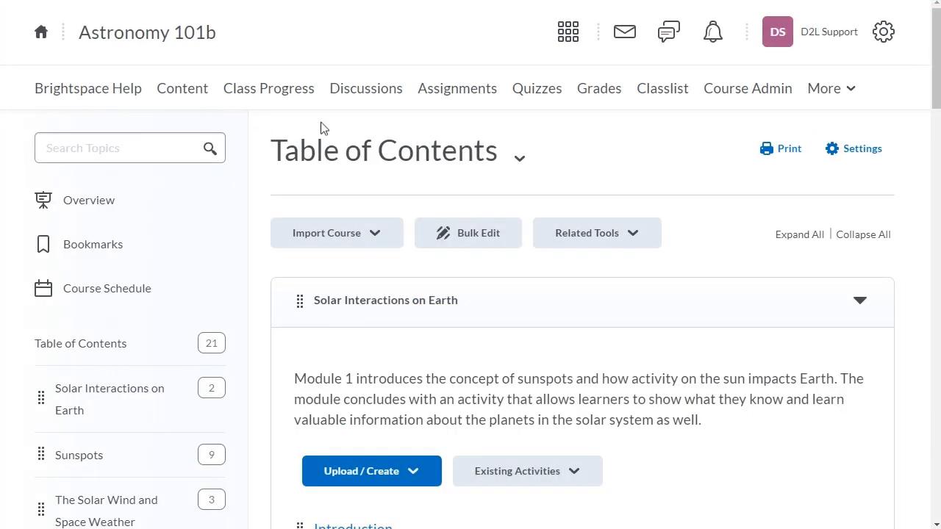
left_click(853, 148)
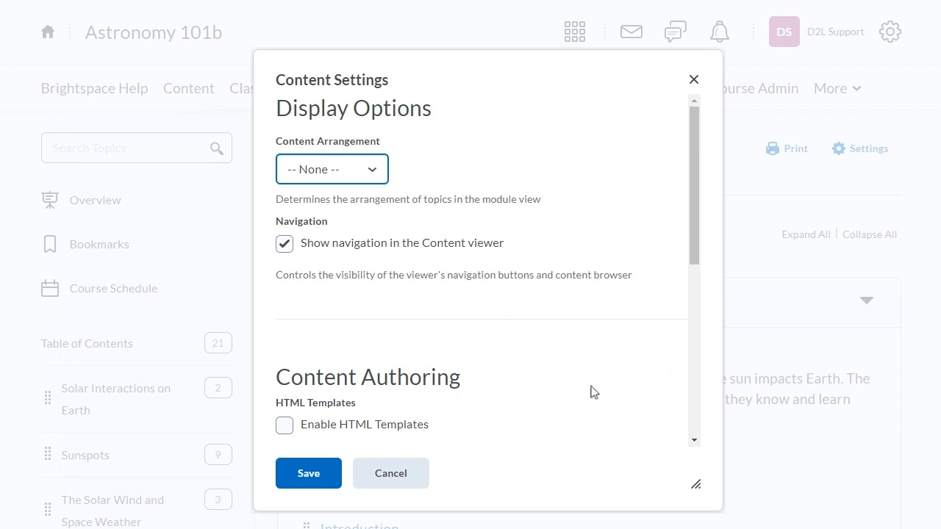
left_click(284, 425)
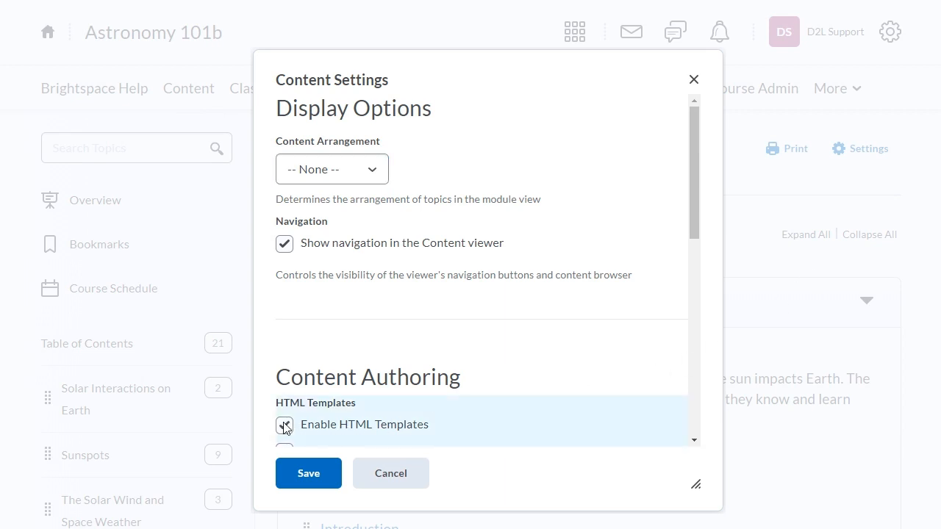
left_click(285, 424)
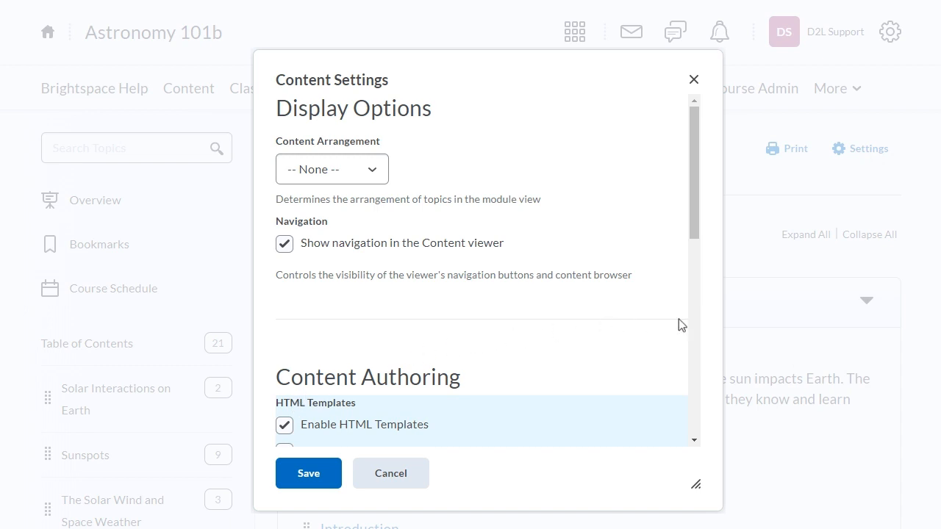
scroll("down", 3)
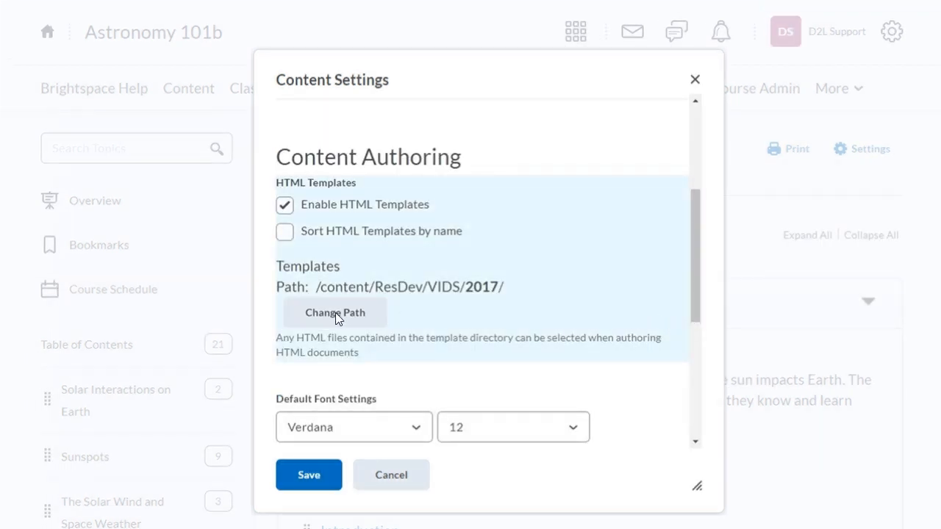
Step: Change the template path to /content/ResDev/VIDS/2017/Brightspace_HTML_Template
left_click(334, 313)
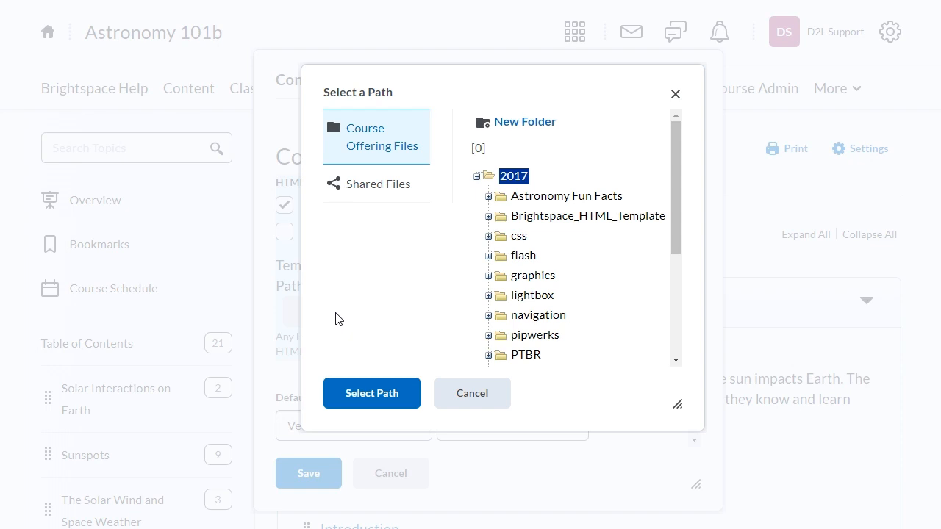
mouse_move(367, 264)
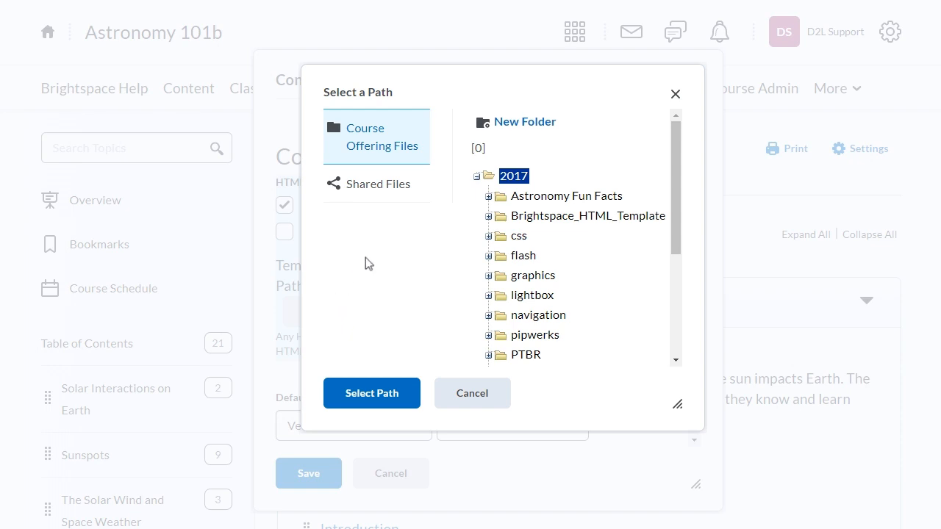
left_click(588, 215)
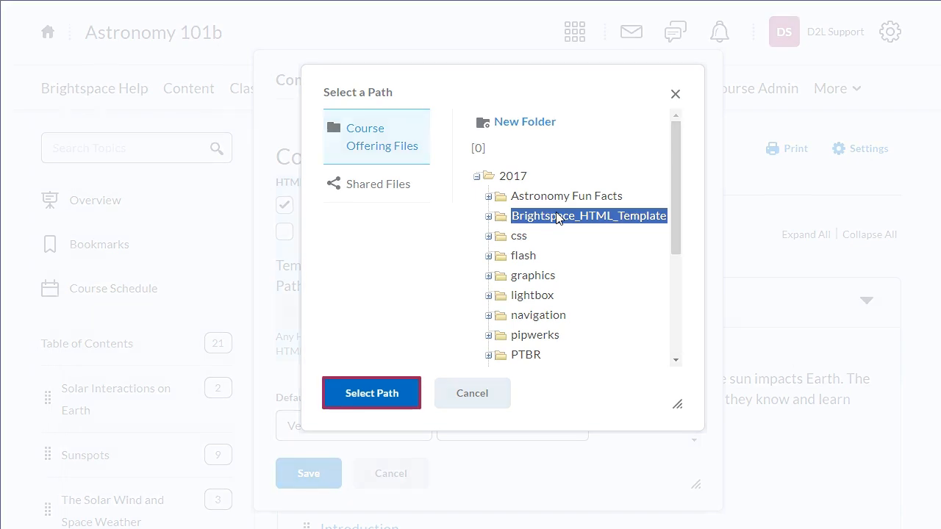
left_click(371, 393)
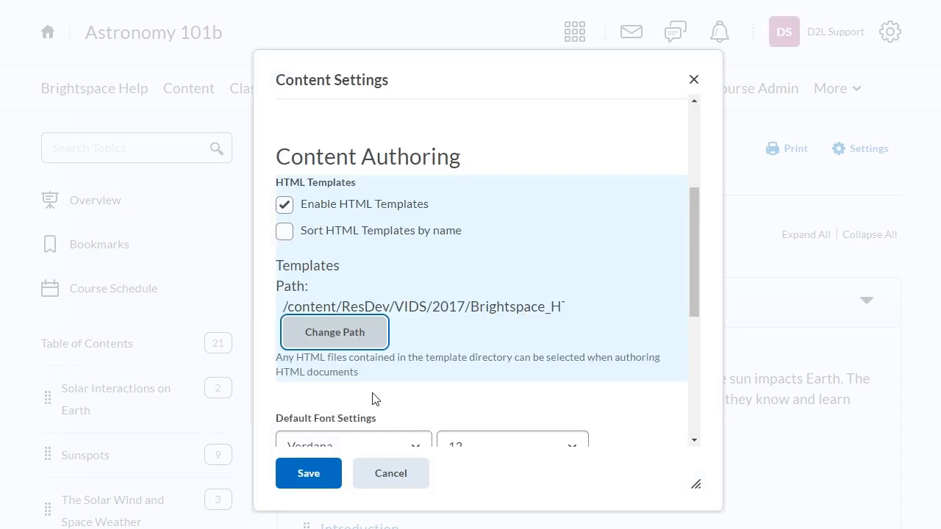
mouse_move(376, 417)
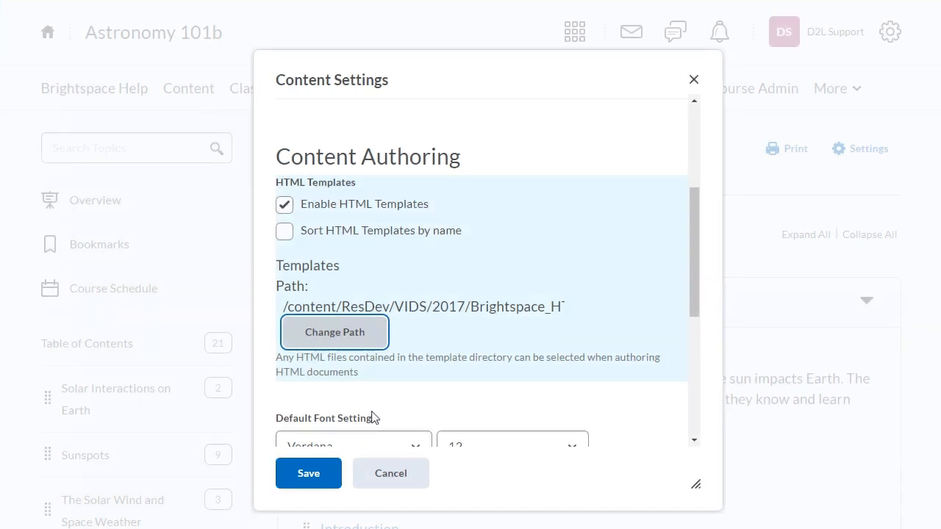